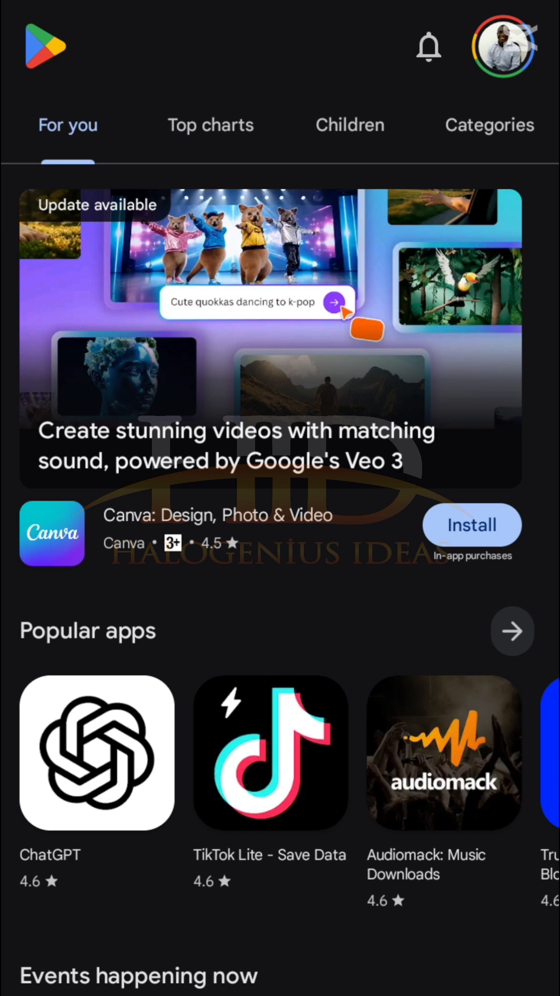
Search the Play Store for 'termux' via the 'ter' suggestion to find Termux installed
{"action": "left_click", "coordinate": [490, 125]}
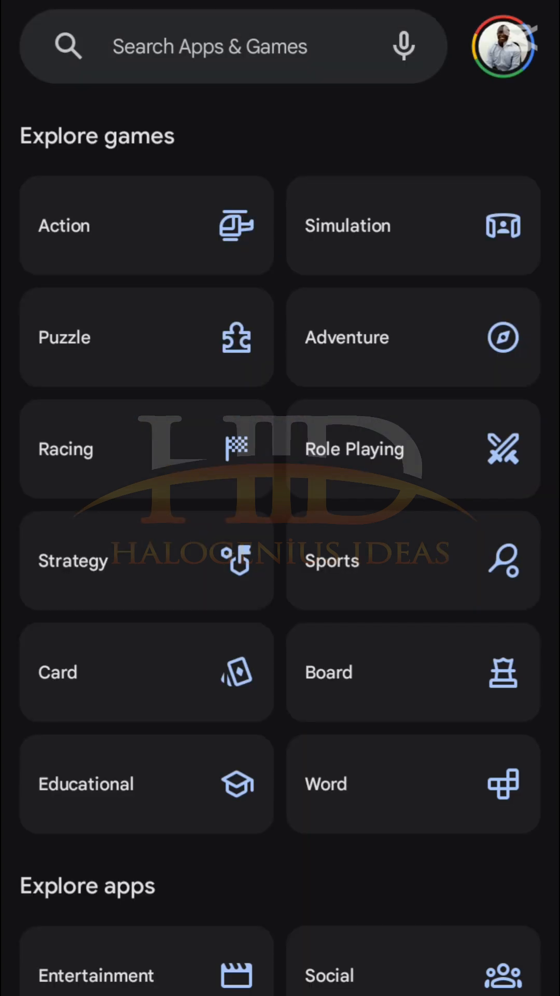
{"action": "type", "text": "ter"}
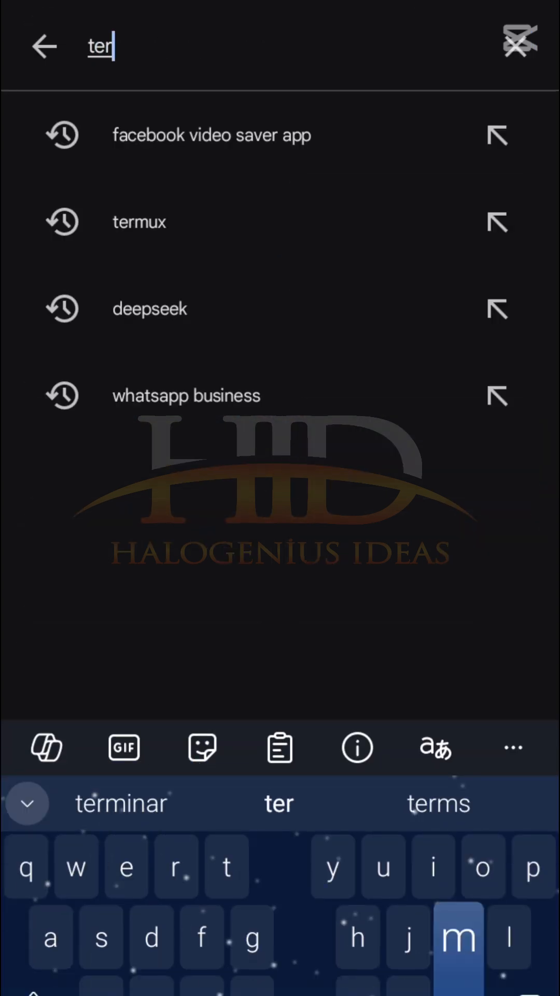
{"action": "left_click", "coordinate": [139, 221]}
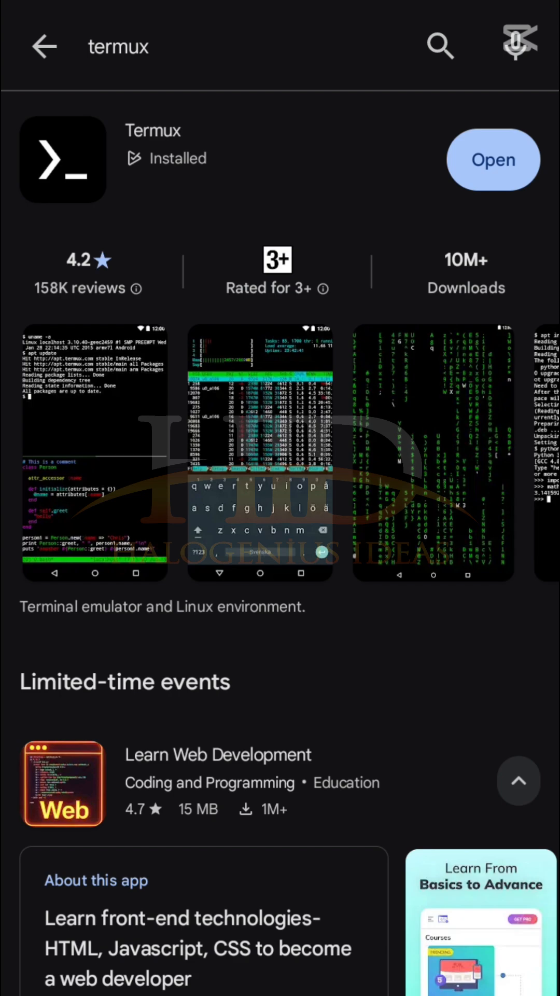
Launch Termux and type 'pkg update && pkg upgrade -y', then rework it toward 'curl -'
{"action": "left_click", "coordinate": [494, 160]}
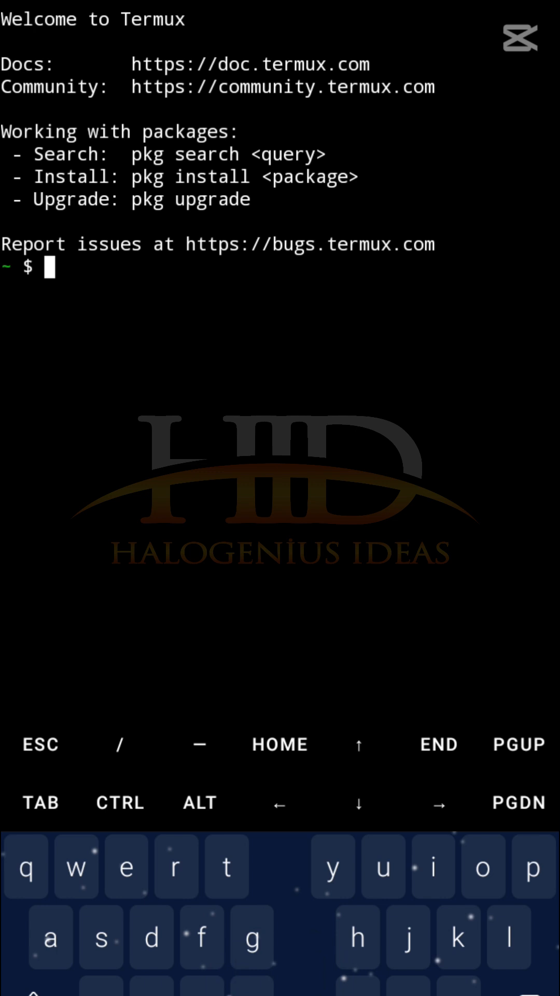
{"action": "type", "text": "pkg update"}
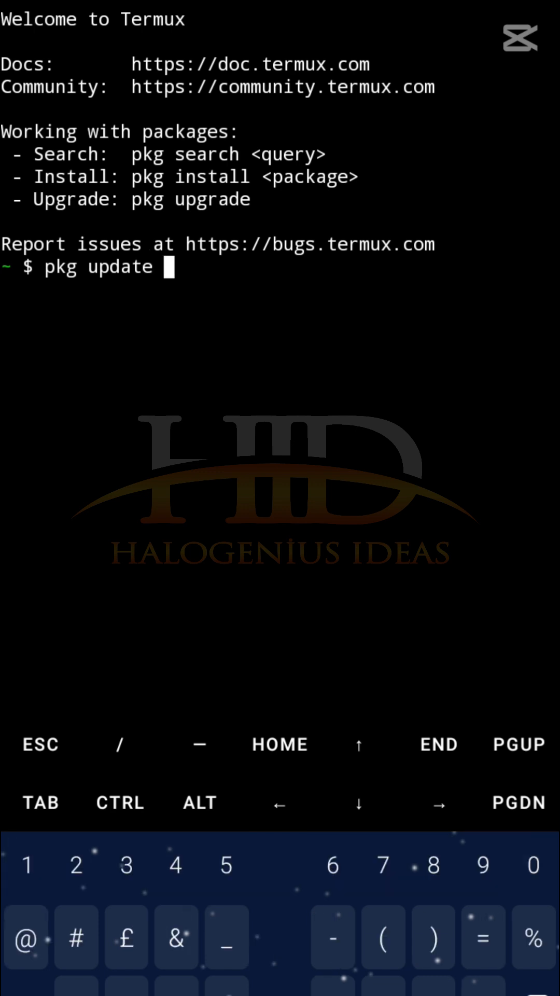
{"action": "type", "text": "&& 0"}
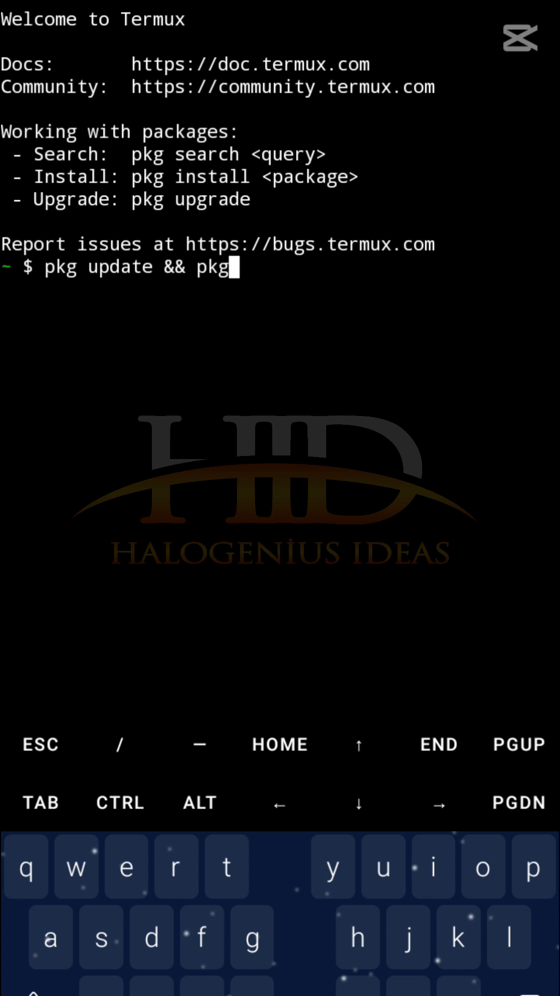
{"action": "type", "text": "upgrade"}
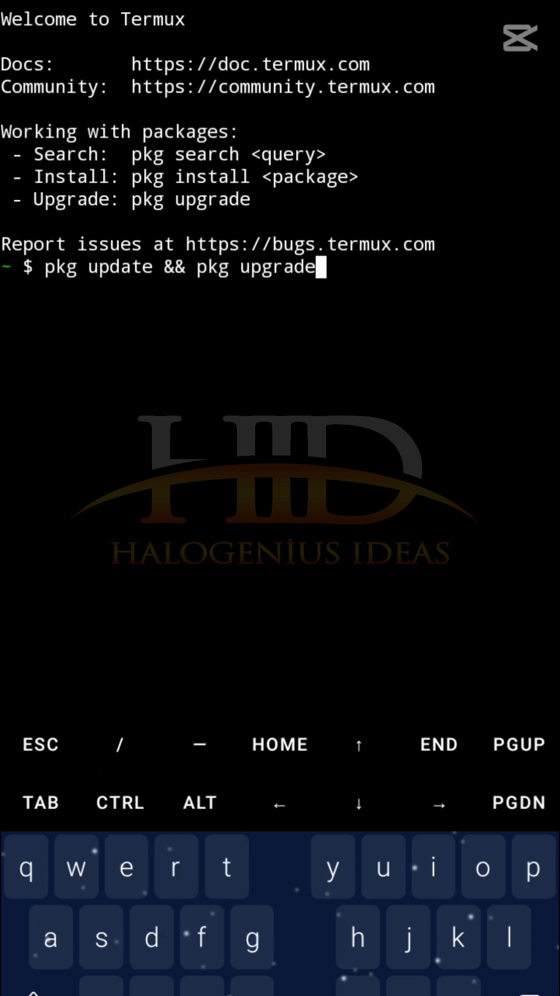
{"action": "type", "text": "-y"}
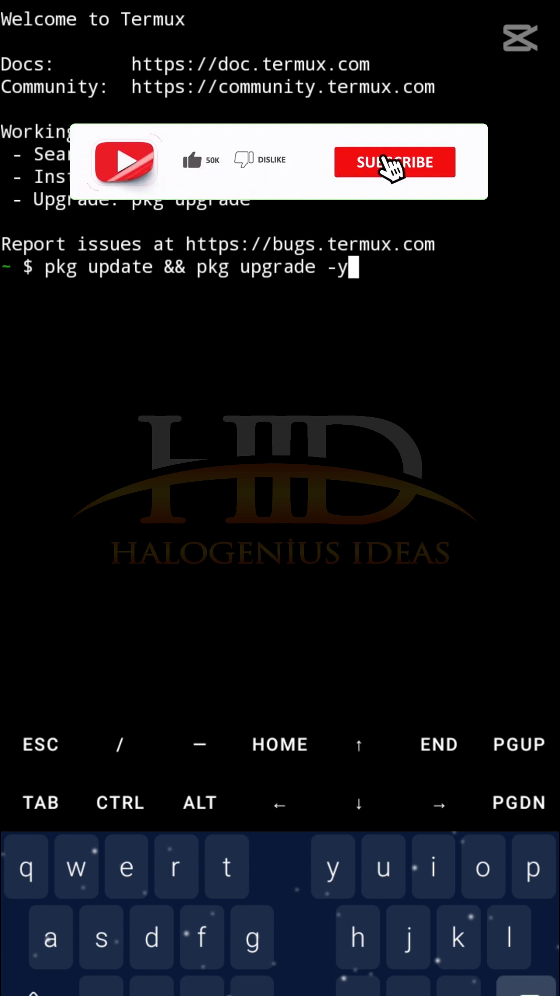
{"action": "left_click", "coordinate": [395, 162]}
{"action": "type", "text": "curl "}
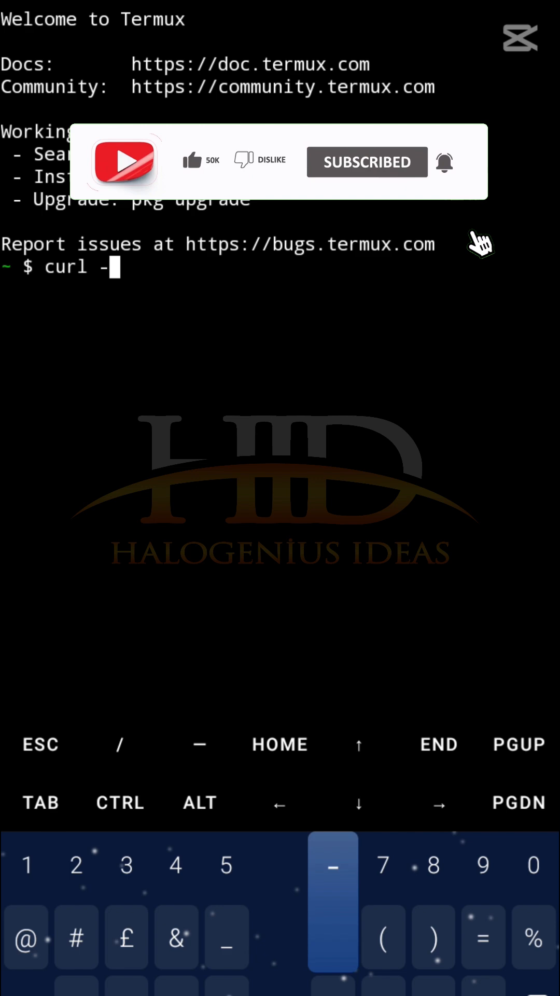
Run 'curl --version' showing curl 8.14.1, then type 'pkg install curl -y'
{"action": "type", "text": "-version"}
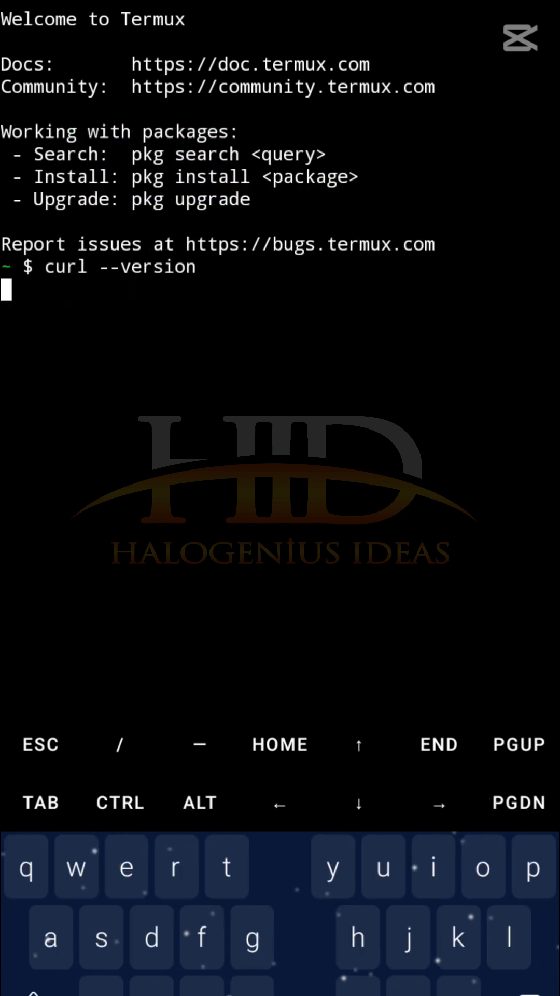
{"action": "key", "text": "Enter"}
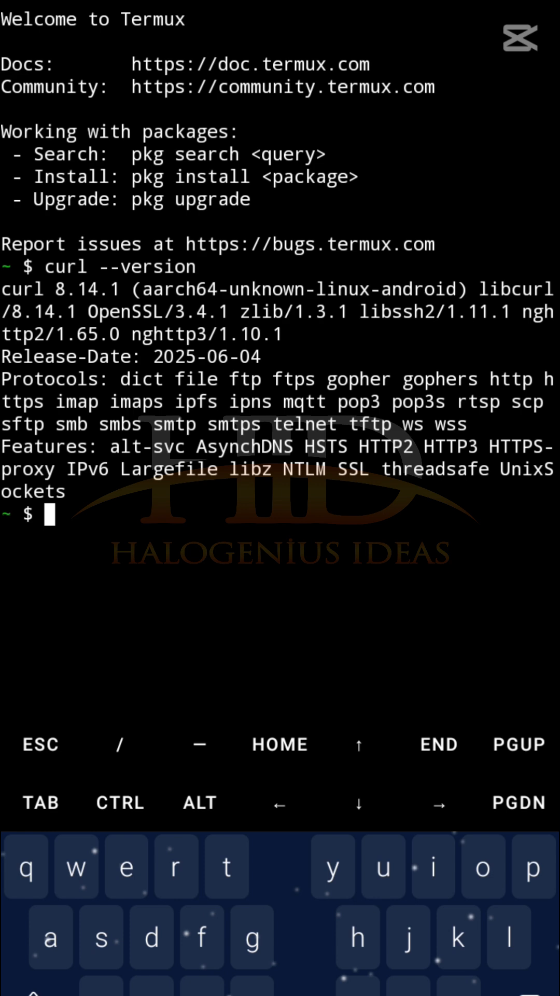
{"action": "type", "text": "pkg"}
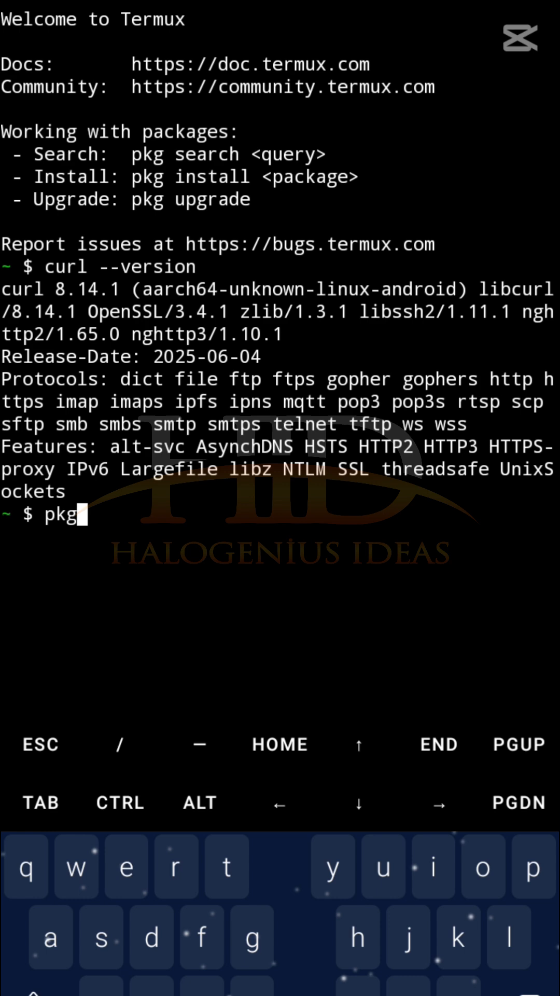
{"action": "type", "text": "install"}
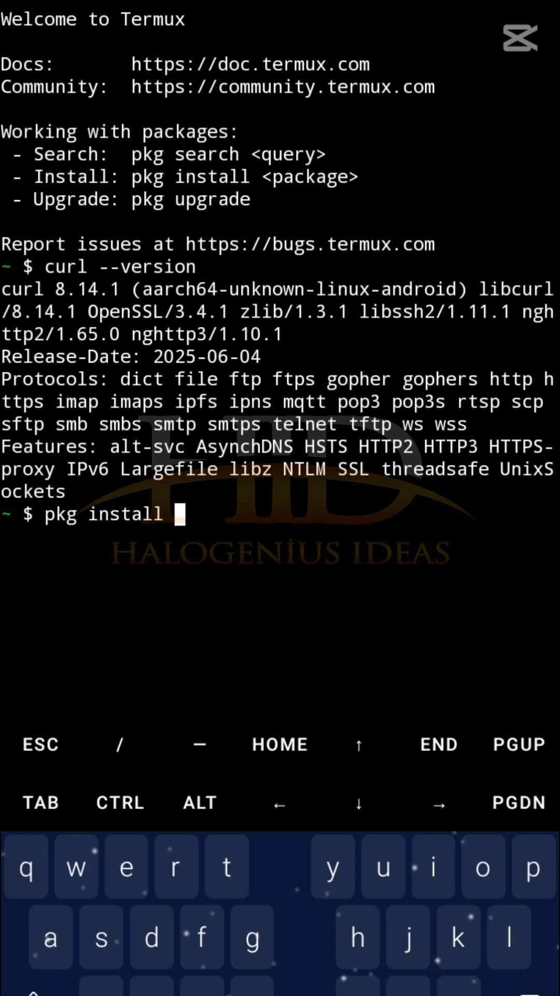
{"action": "type", "text": "curl"}
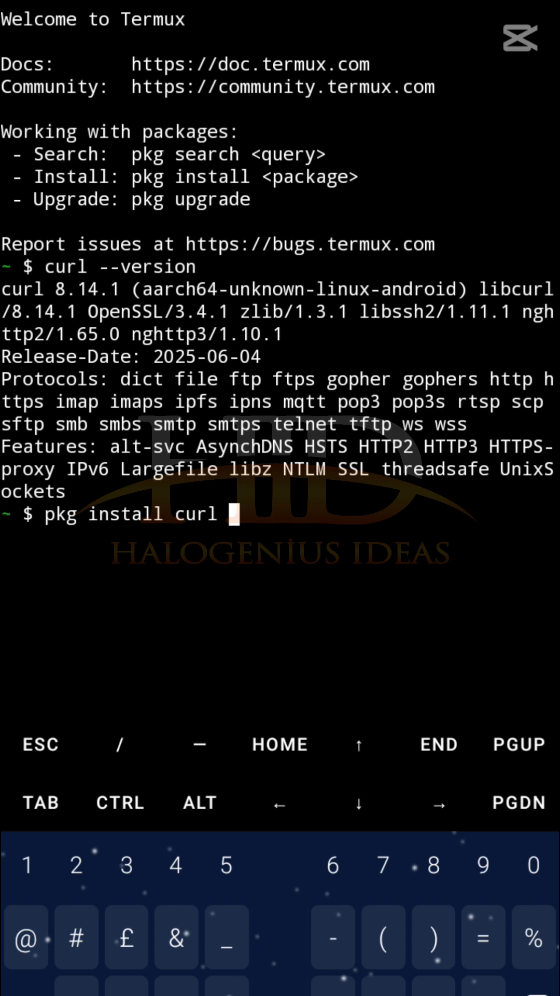
{"action": "type", "text": "-y"}
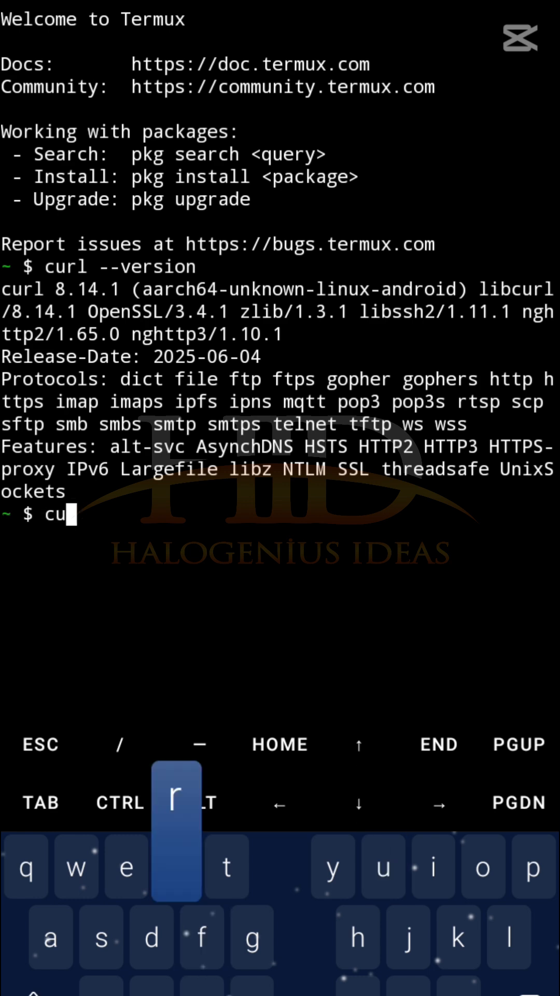
{"action": "type", "text": "rl"}
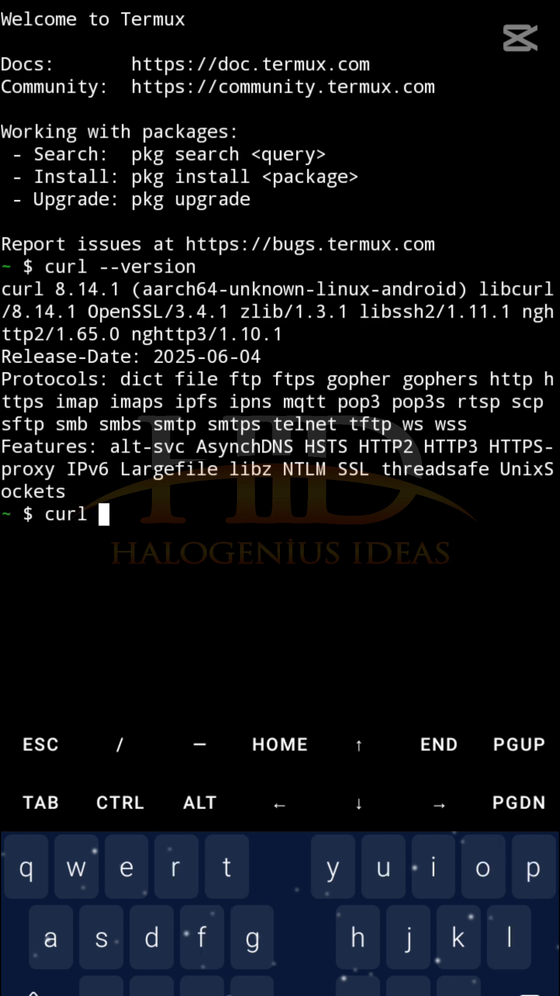
{"action": "type", "text": "https://dummyjson.com/products"}
{"action": "type", "text": "clea"}
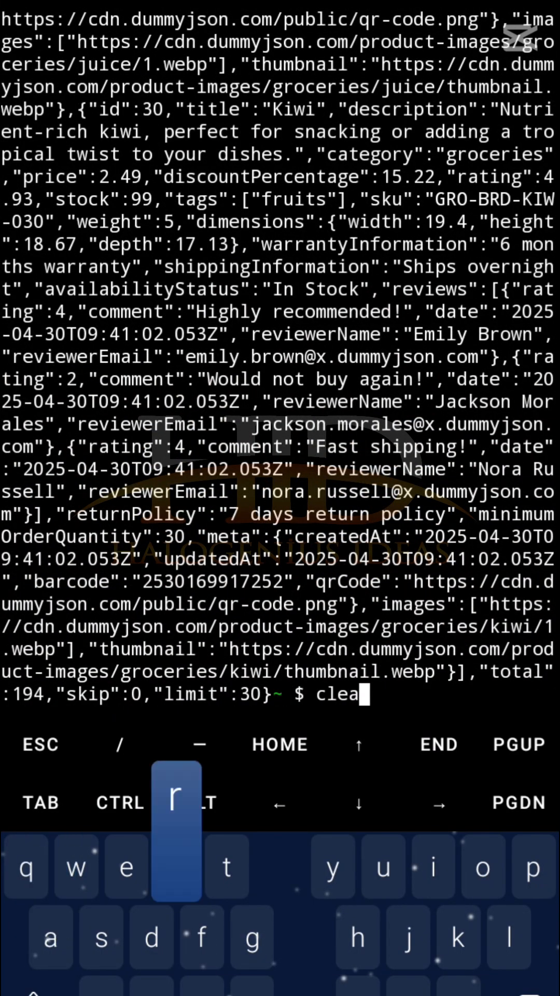
{"action": "key", "text": "Enter"}
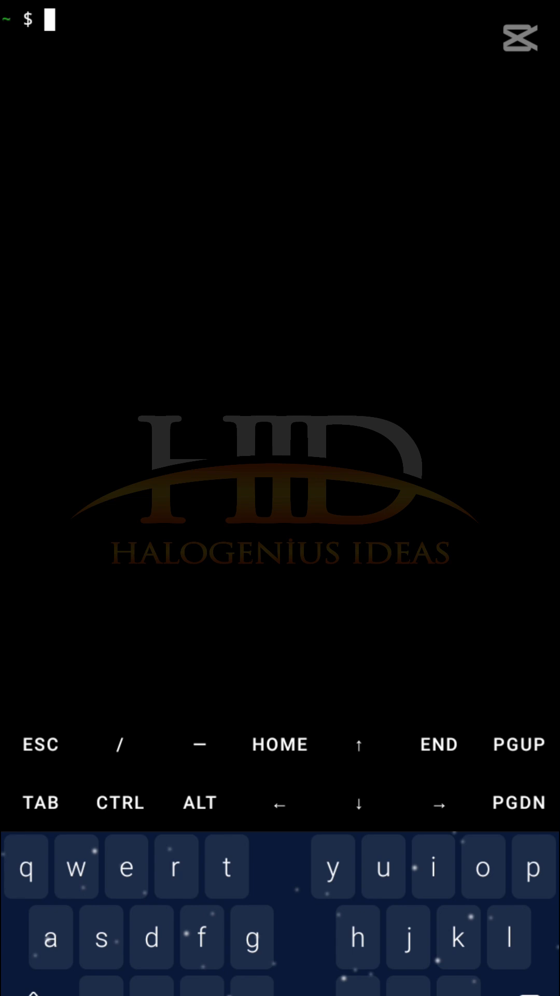
{"action": "type", "text": "curl https://dummyjson.com/product"}
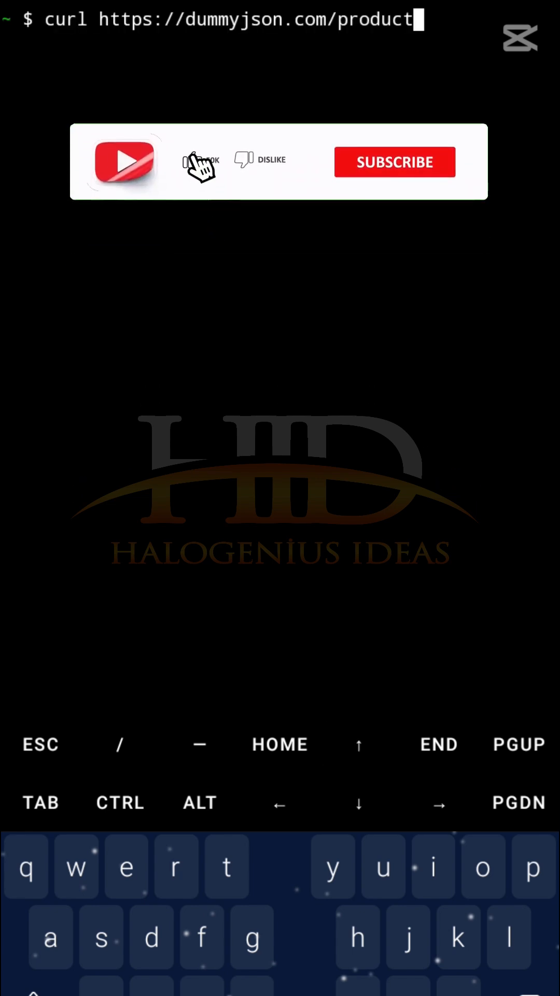
{"action": "type", "text": "/1"}
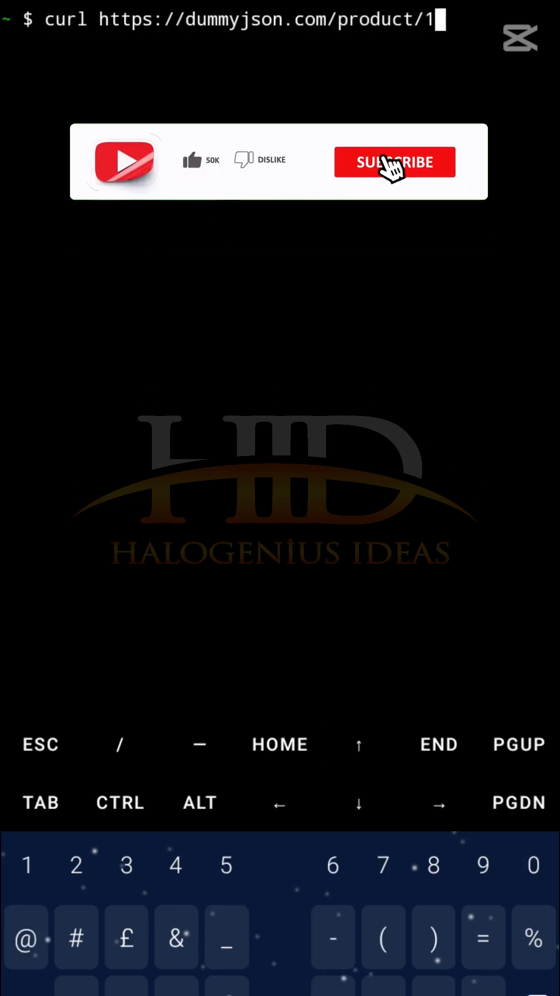
{"action": "left_click", "coordinate": [394, 162]}
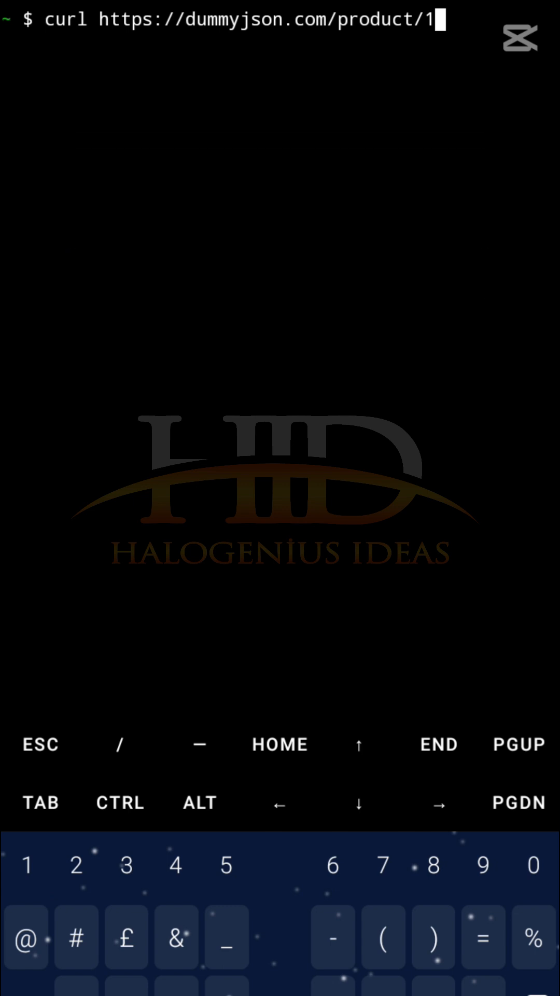
{"action": "key", "text": "Enter"}
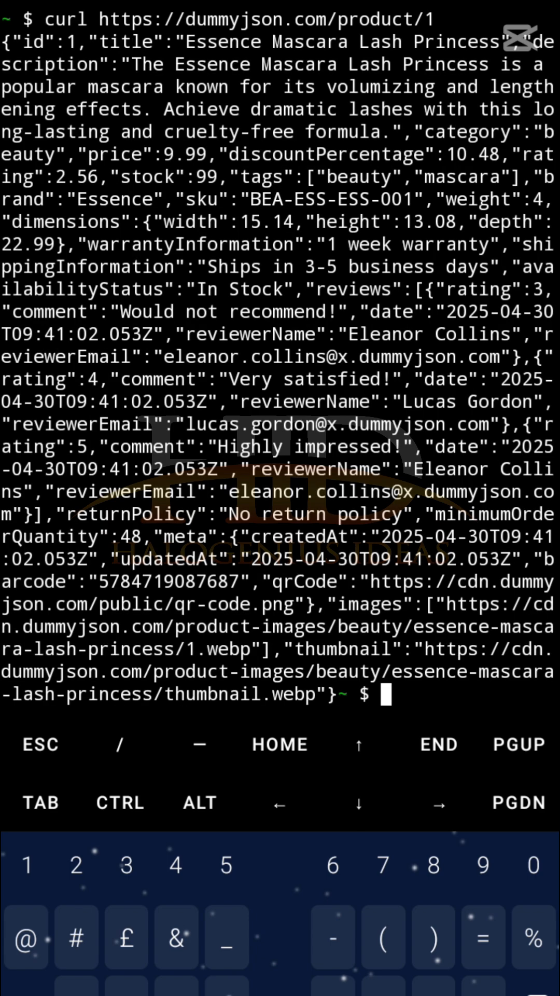